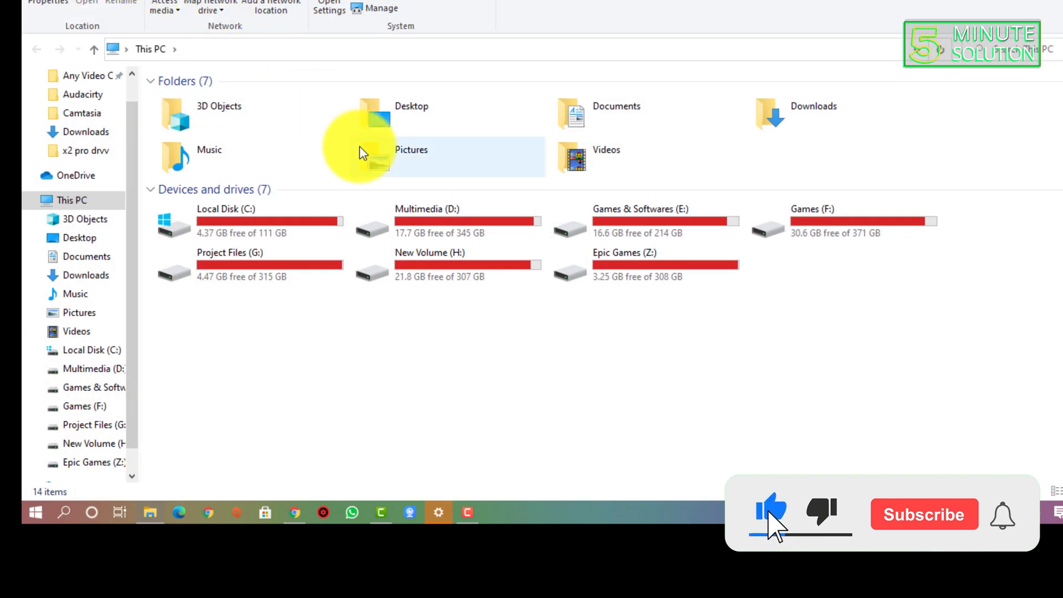
- Copy the Adda discord and CR 89 full videos from New Volume (H:) into the Test folder
click(495, 264)
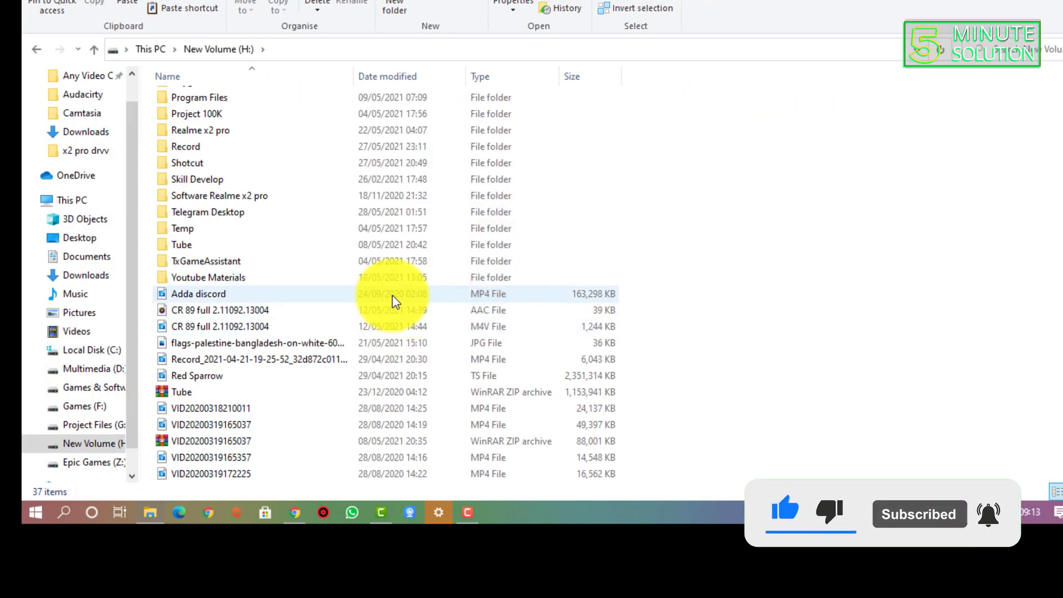
click(198, 294)
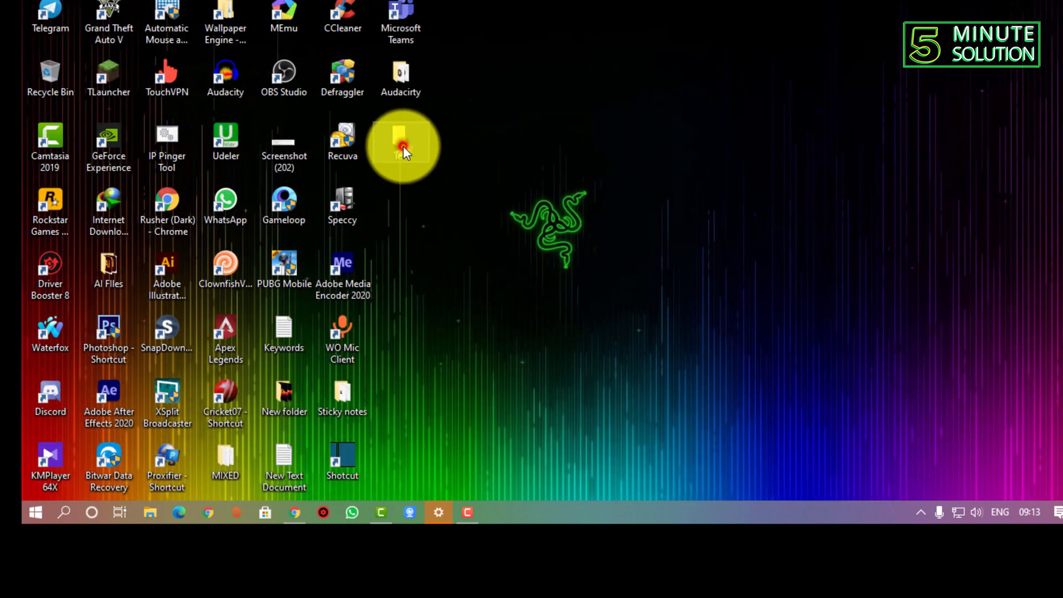
right_click(399, 137)
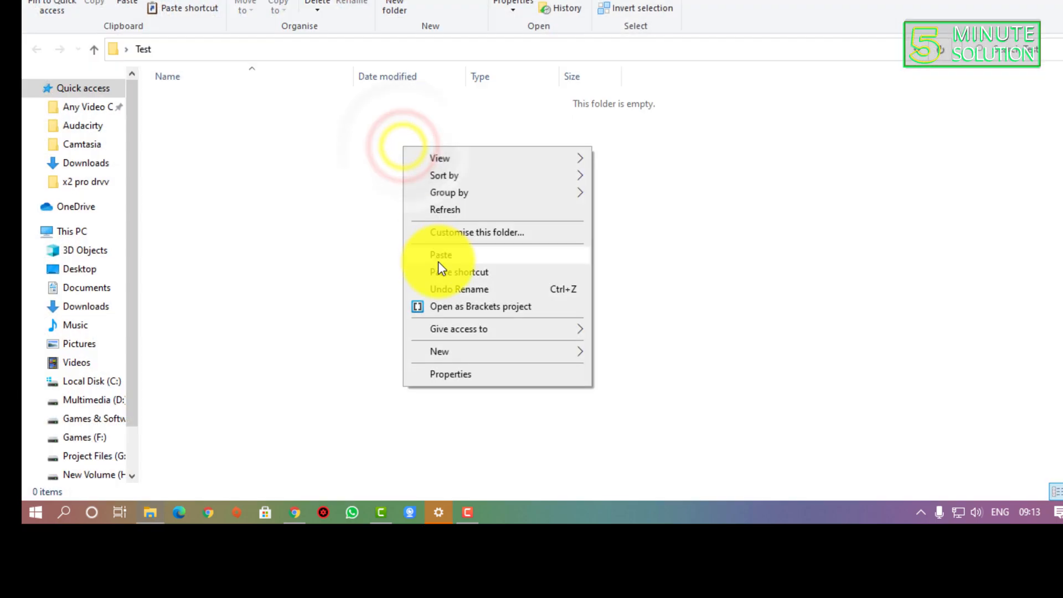
click(441, 254)
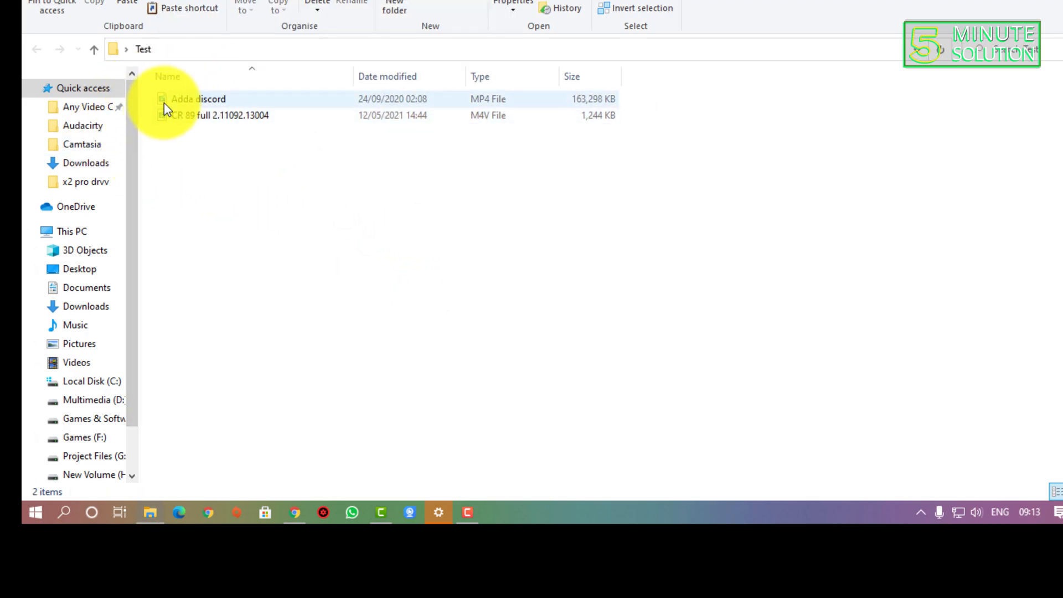
click(210, 115)
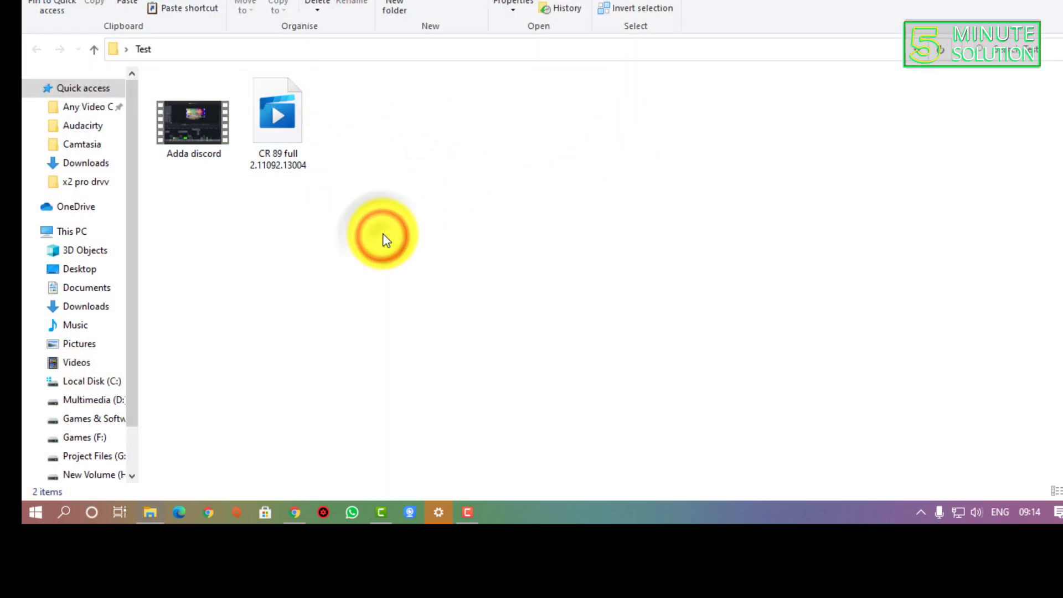
- Create a new text document named FolderLock in the Test folder
right_click(383, 235)
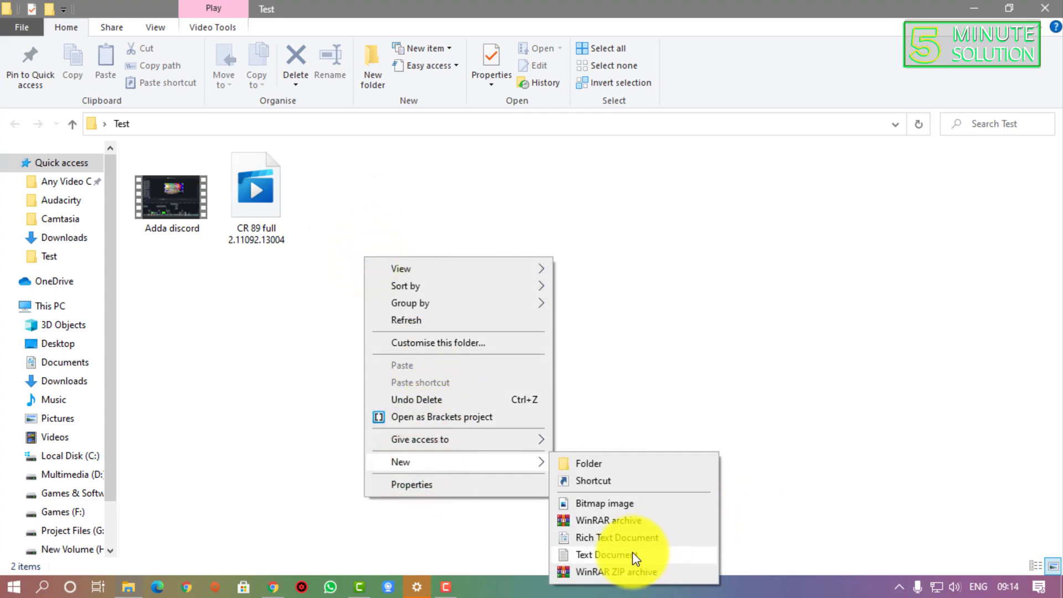
click(599, 555)
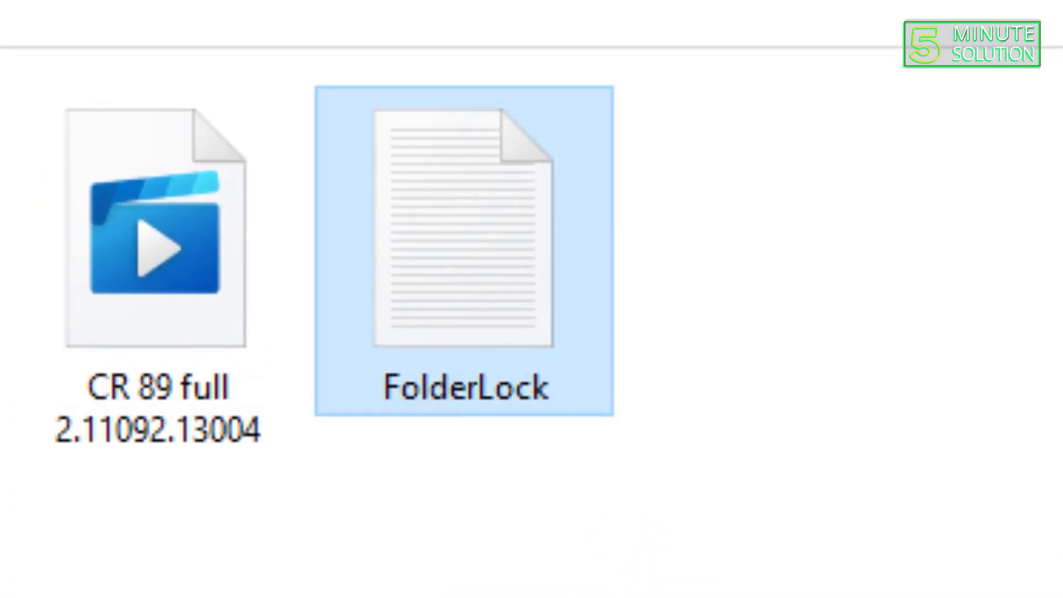
double_click(463, 232)
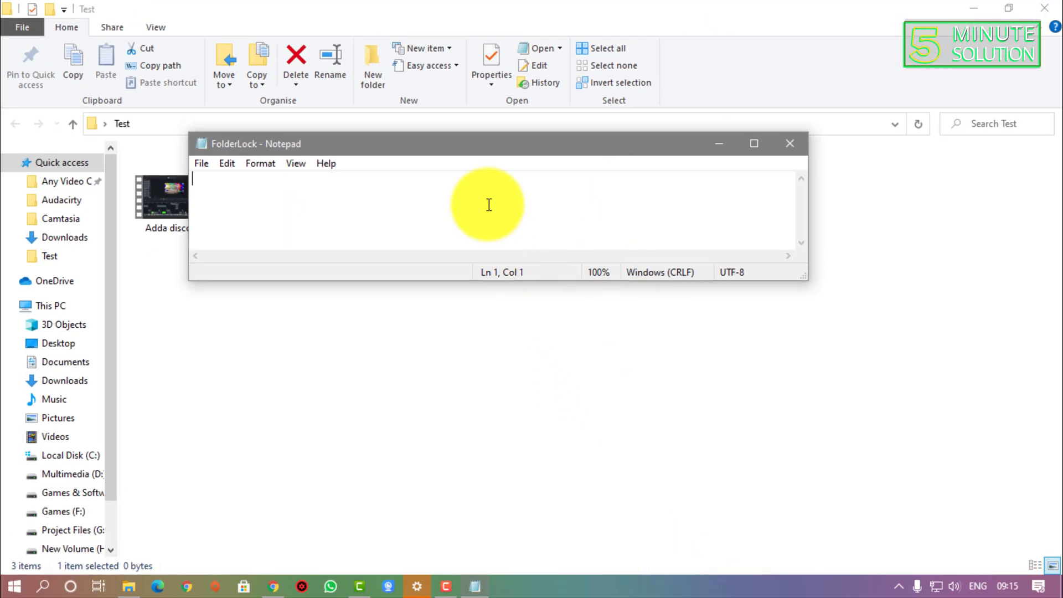
mouse_move(218, 315)
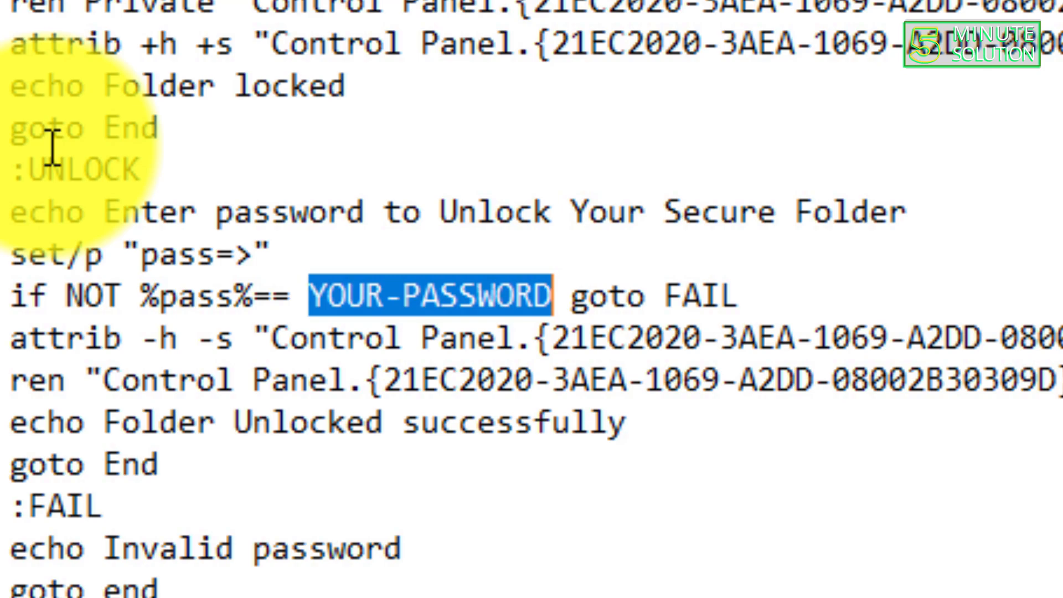
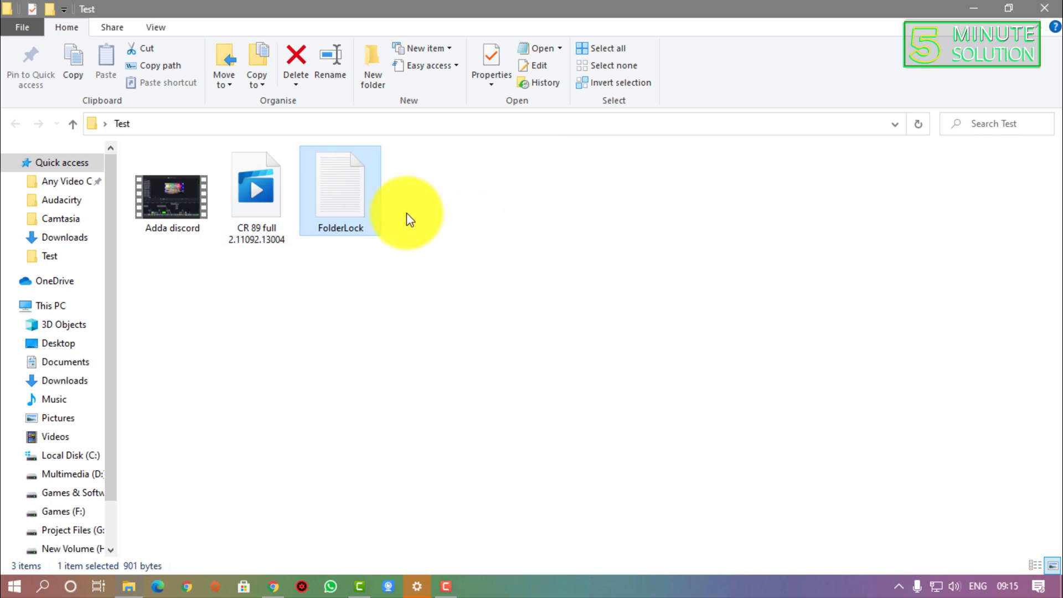
- Show file name extensions and rename FolderLock.txt to FolderLock.bat, confirming the warning
right_click(339, 189)
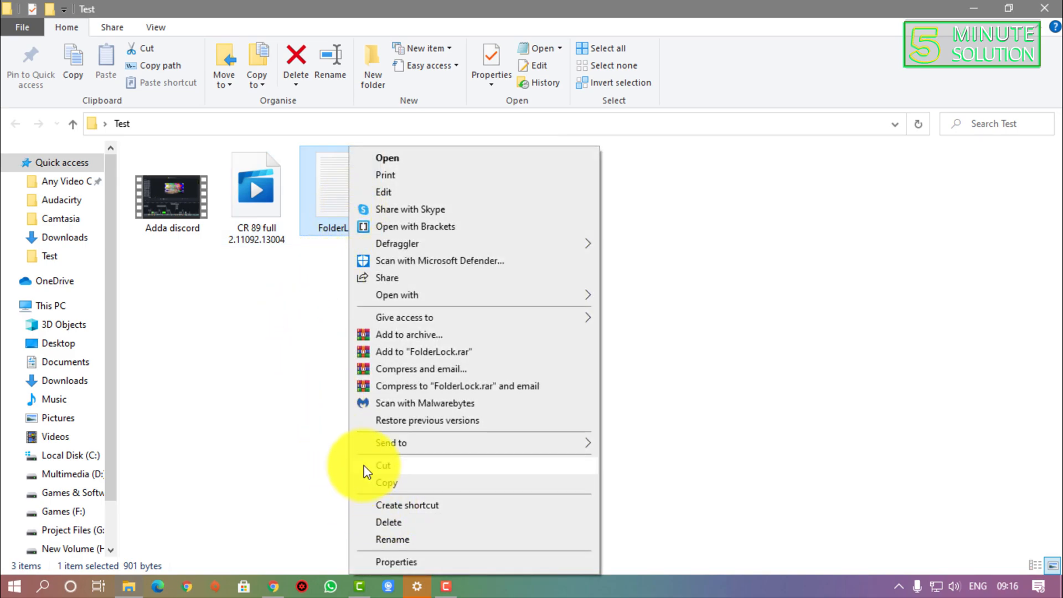
mouse_move(400, 451)
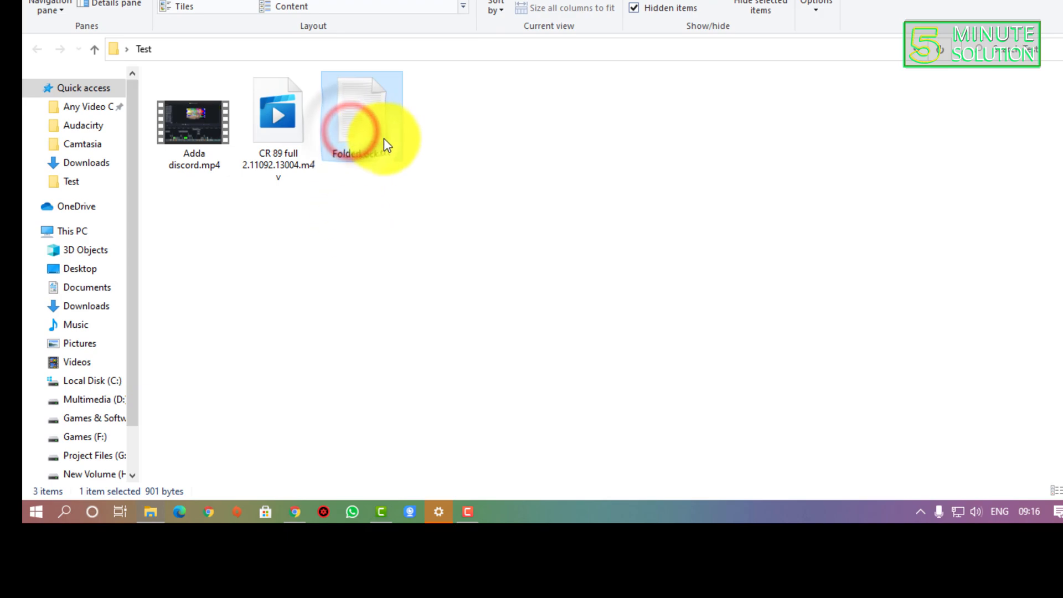
right_click(357, 111)
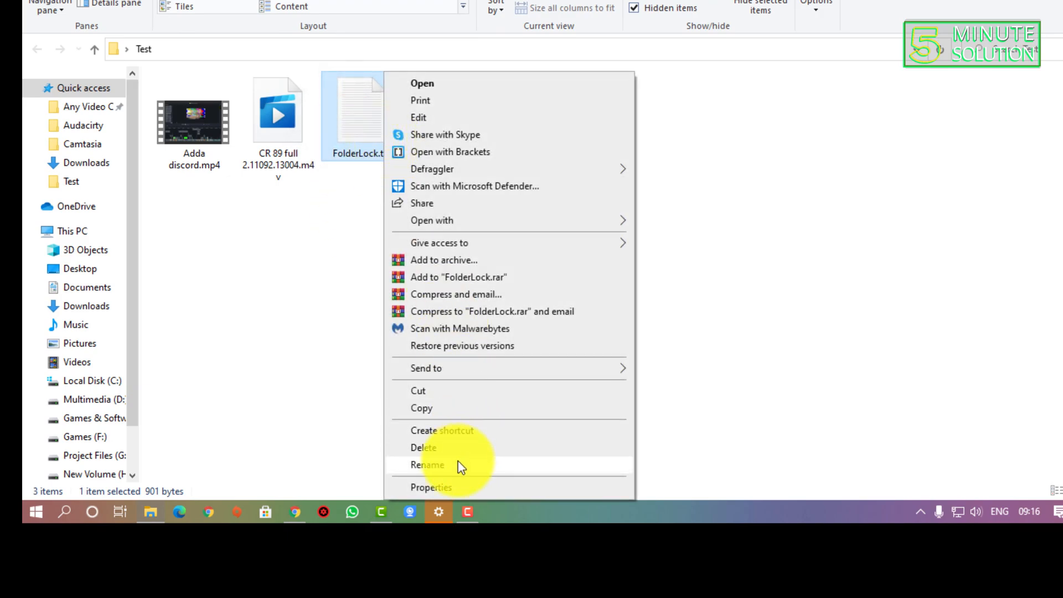
click(427, 464)
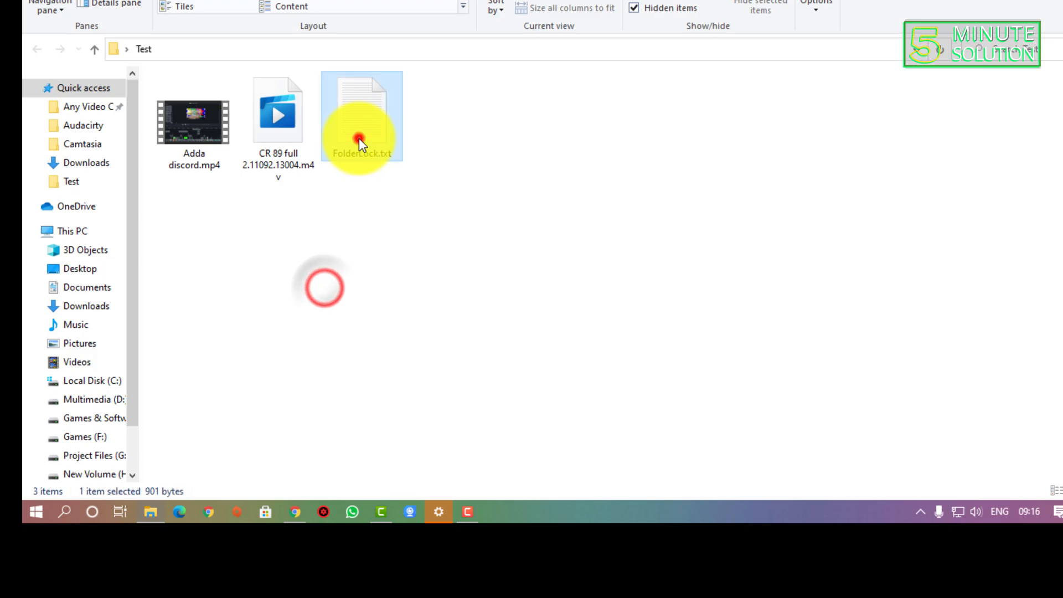
click(356, 137)
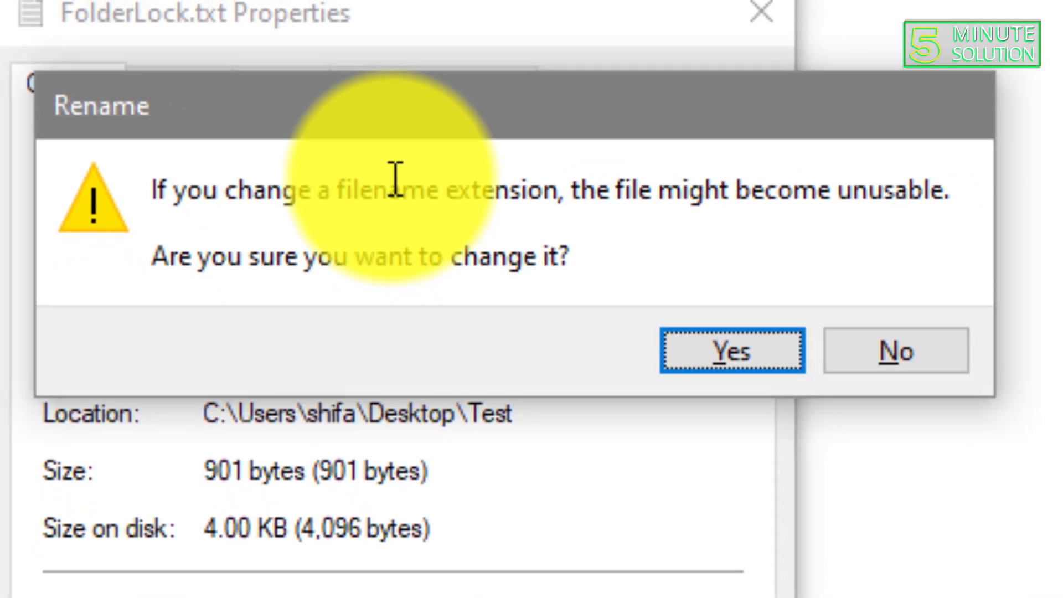
click(731, 350)
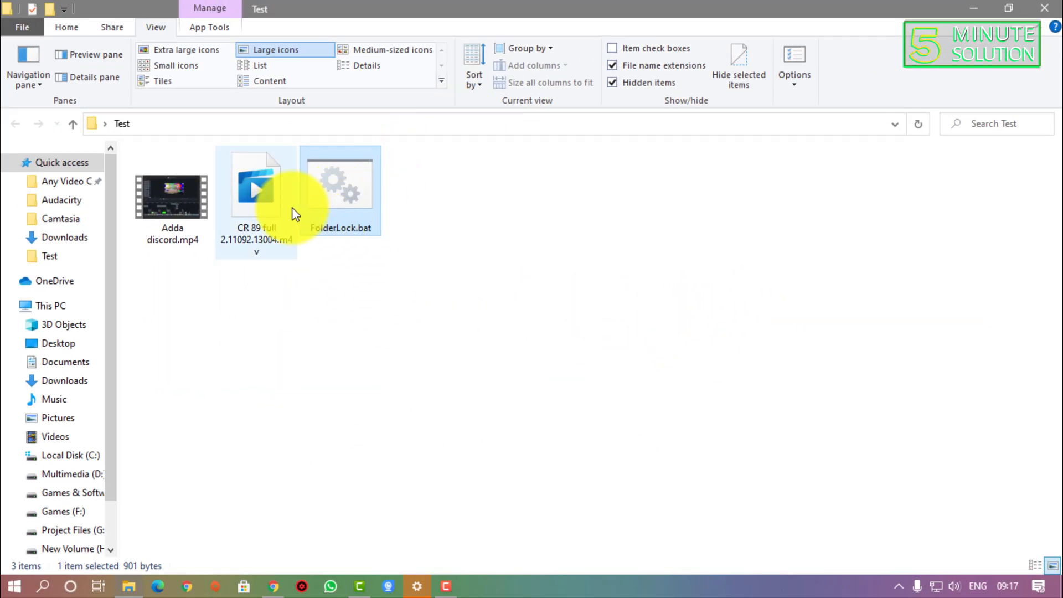
mouse_move(359, 206)
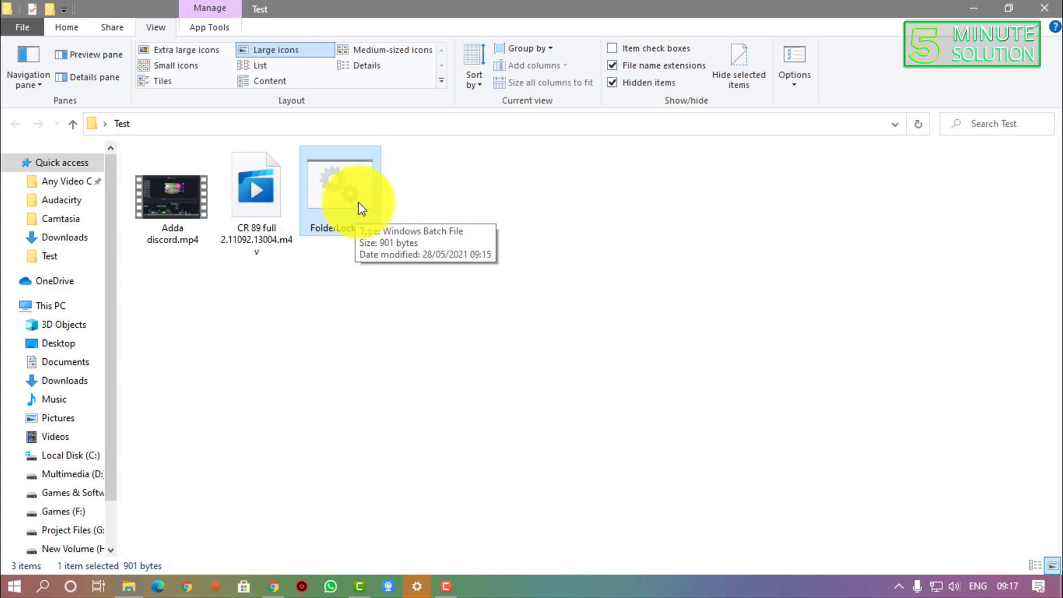
mouse_move(345, 284)
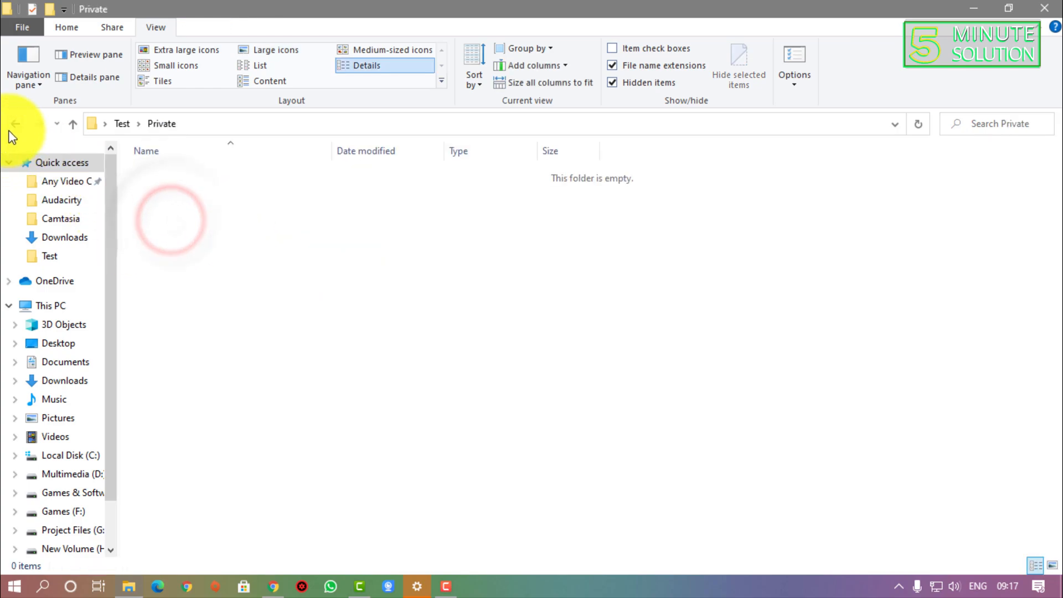
- Move both video files from Test into the Private folder, leaving Private and FolderLock.bat
click(15, 124)
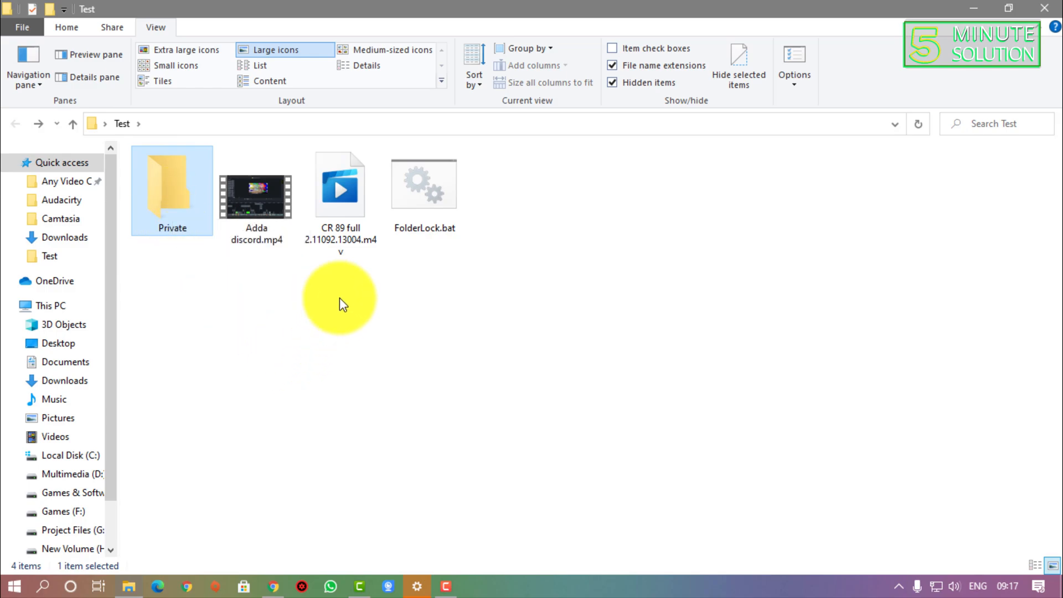
click(340, 183)
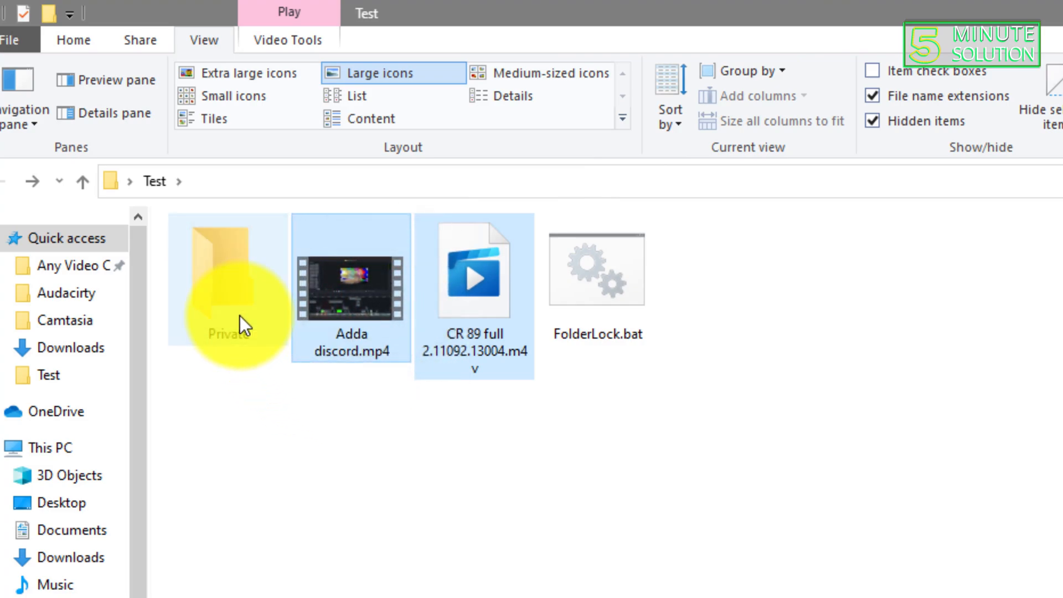
double_click(222, 288)
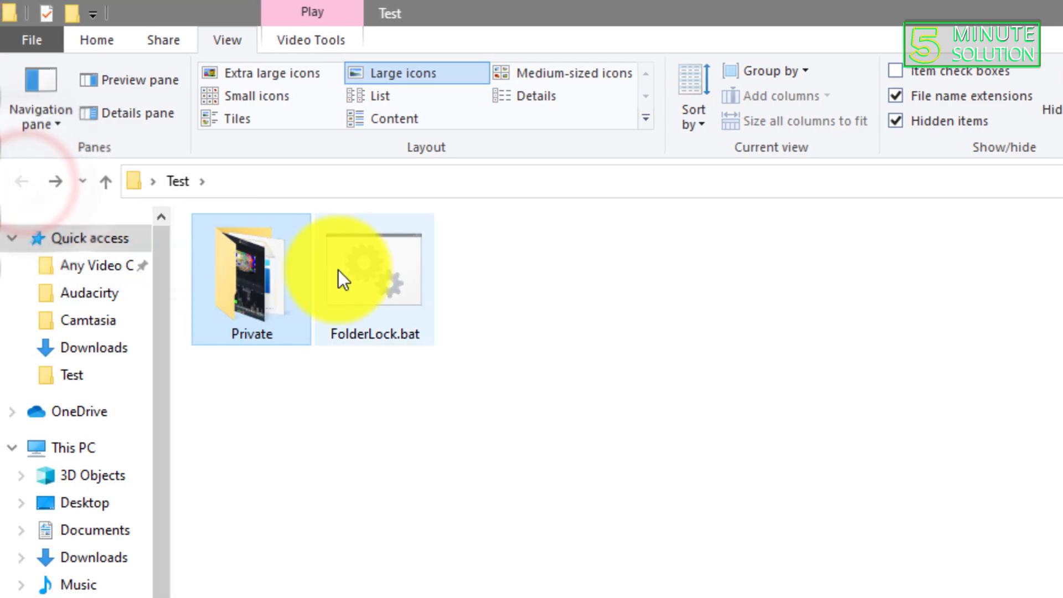
click(366, 286)
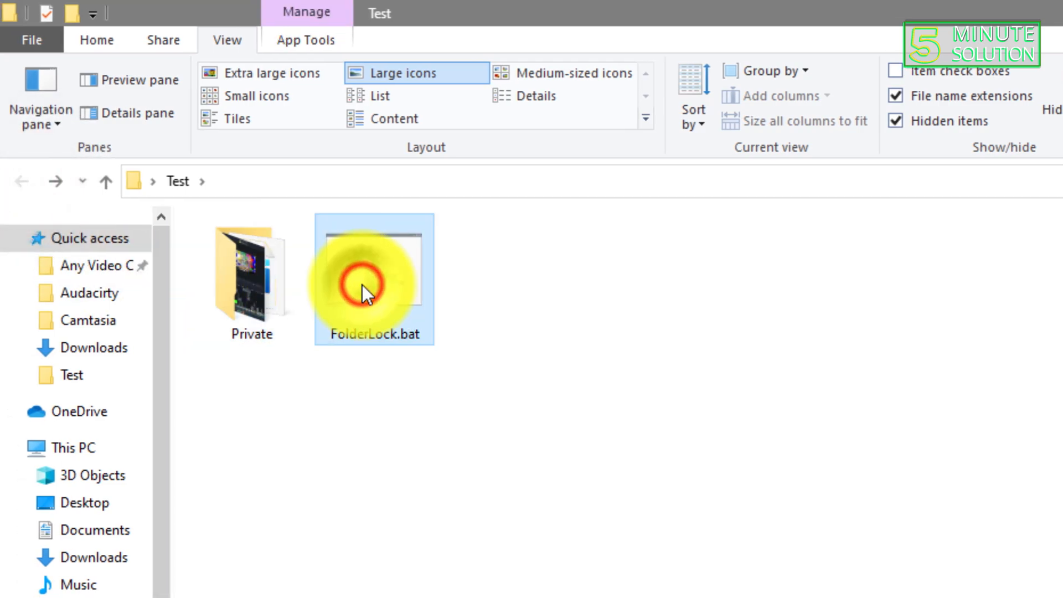
- Run FolderLock.bat and answer Y to lock and hide the Private folder
double_click(375, 283)
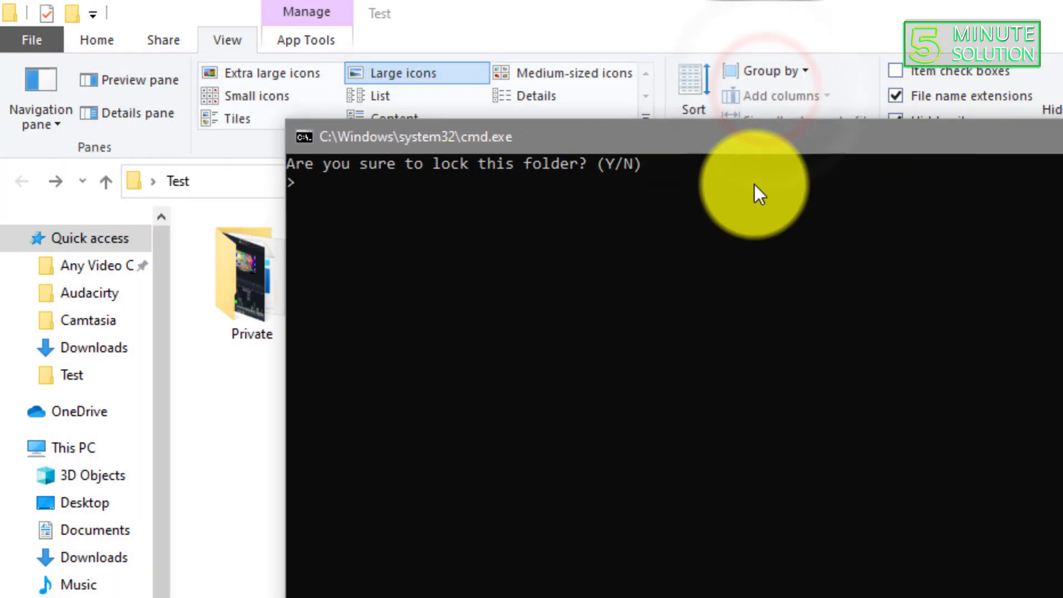
mouse_move(576, 171)
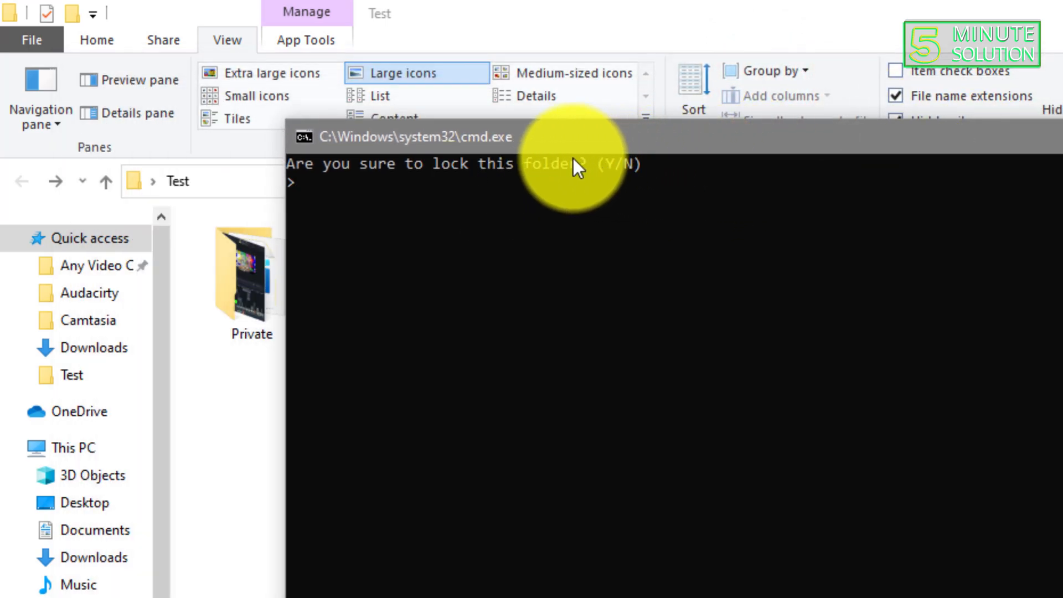
mouse_move(363, 251)
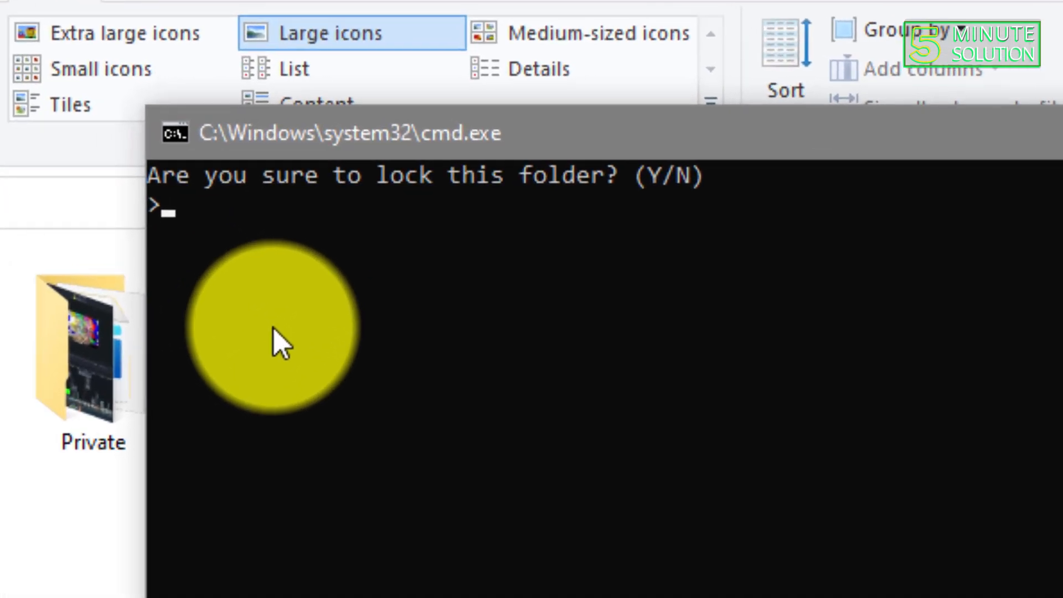
text(Y)
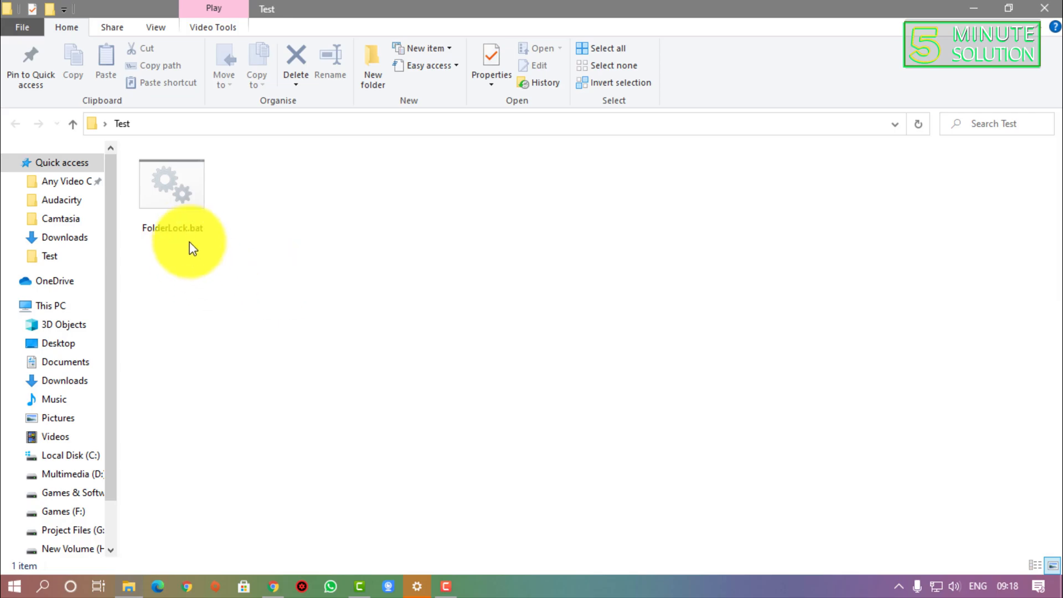
- Run FolderLock.bat with the password to unlock Private and verify it holds both videos
double_click(171, 183)
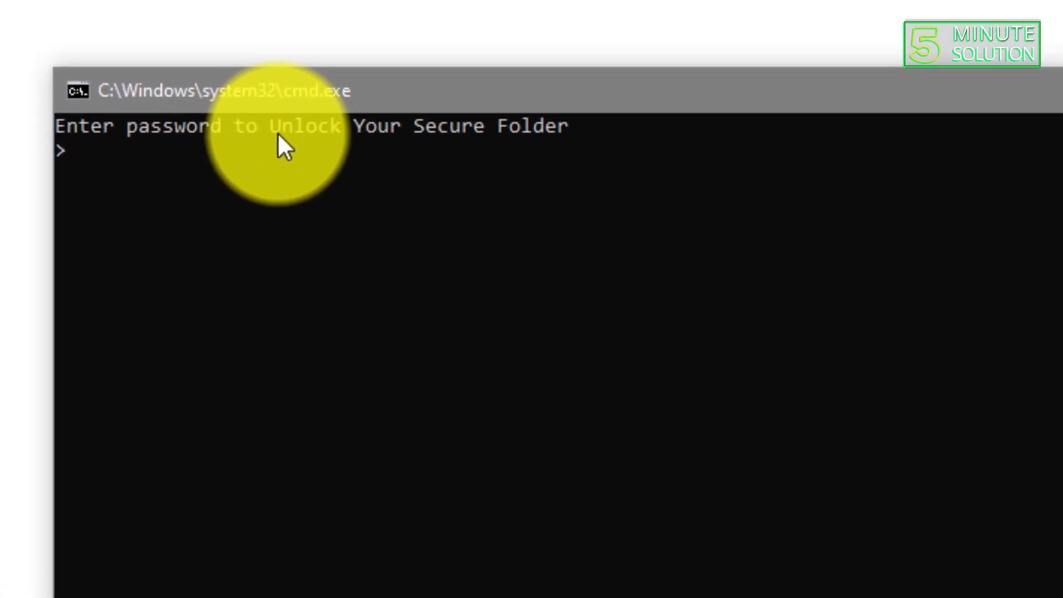
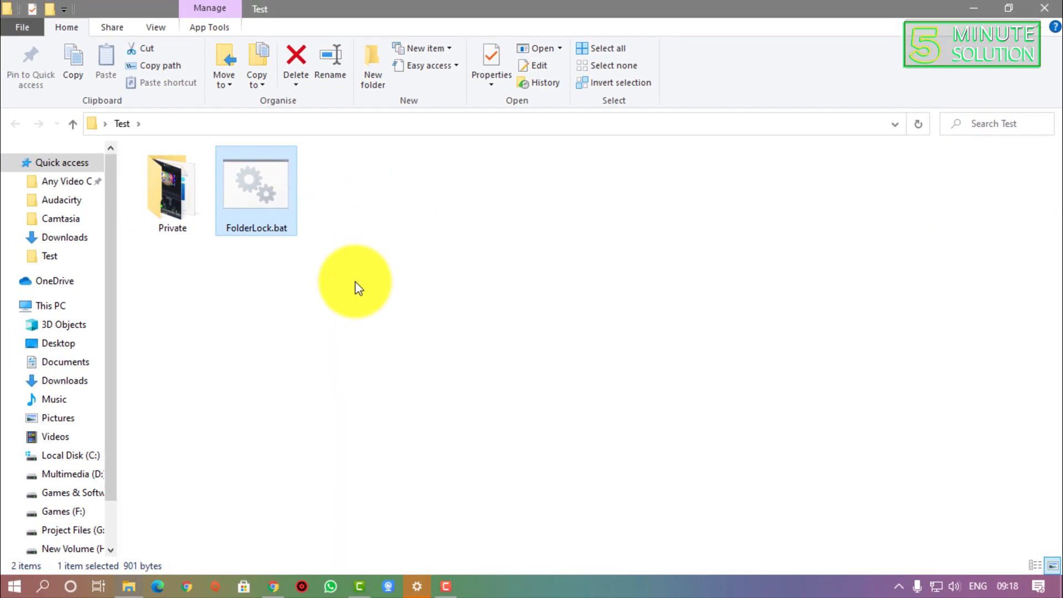
double_click(172, 188)
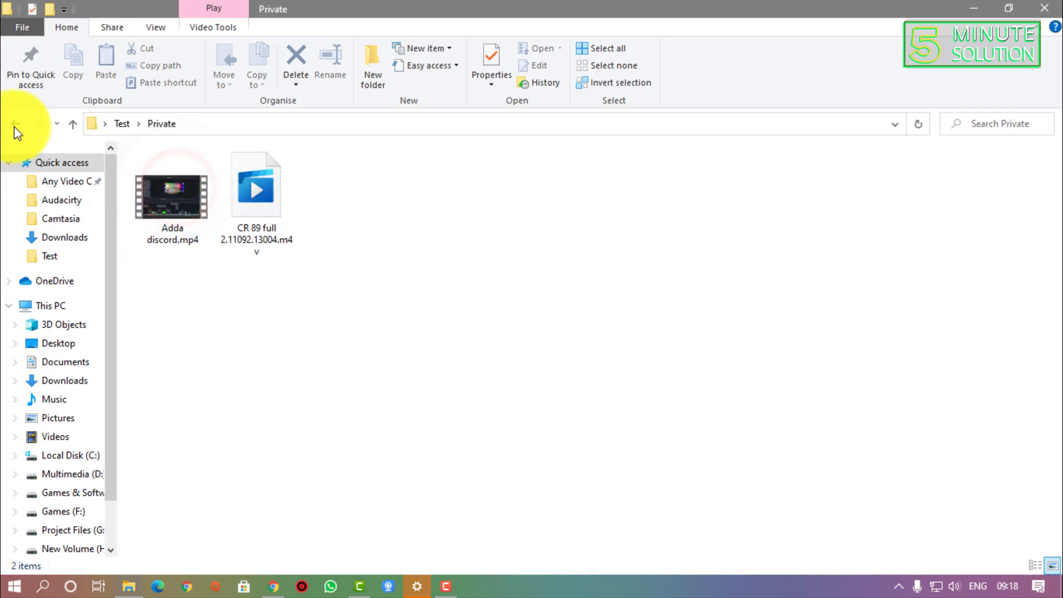
click(15, 124)
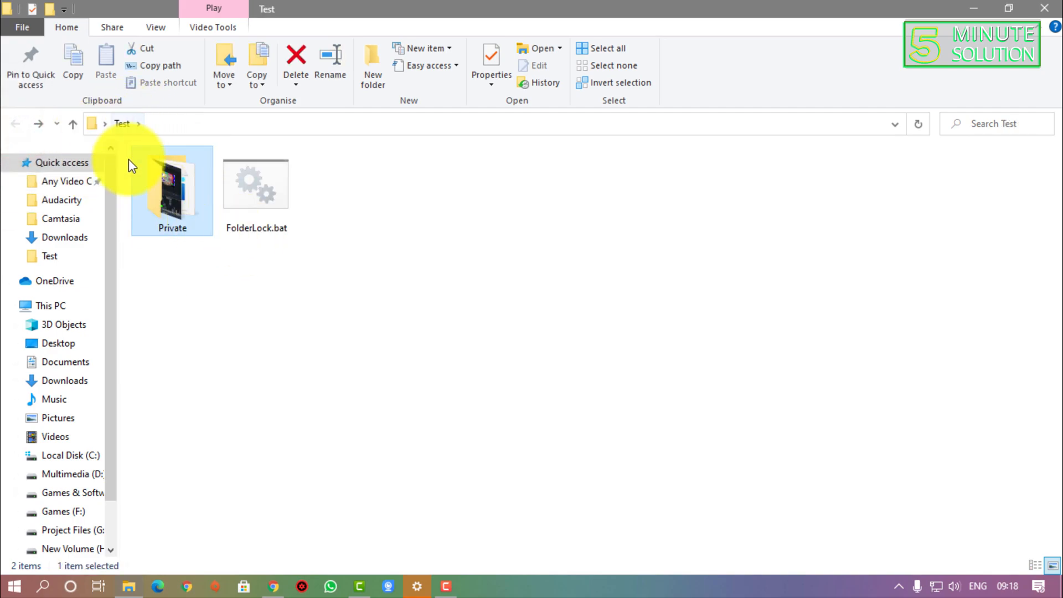
- Relock Private with the script, then run it again and enter the unlock password
double_click(255, 186)
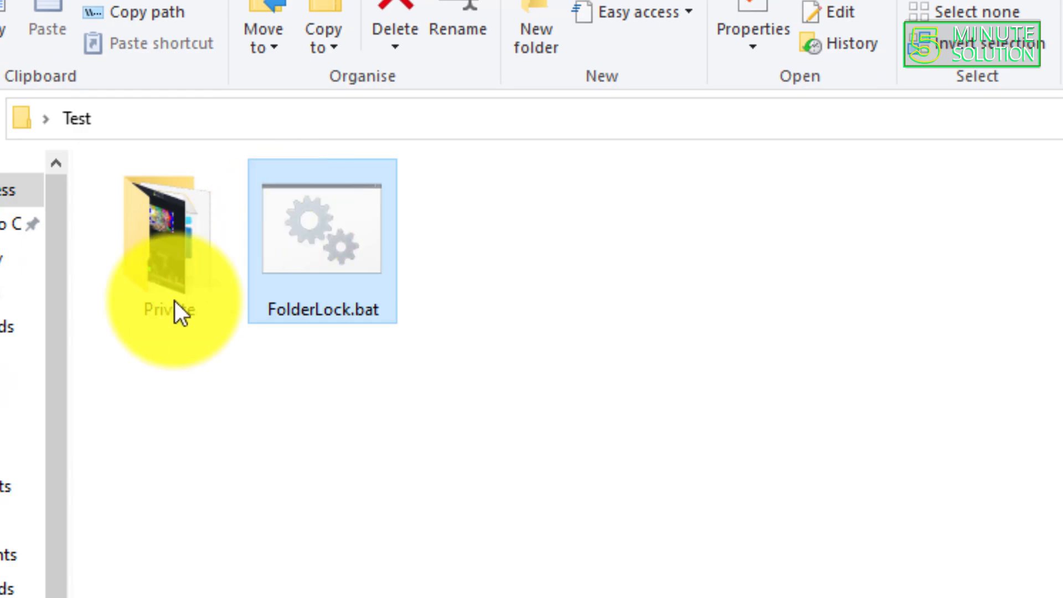
double_click(321, 230)
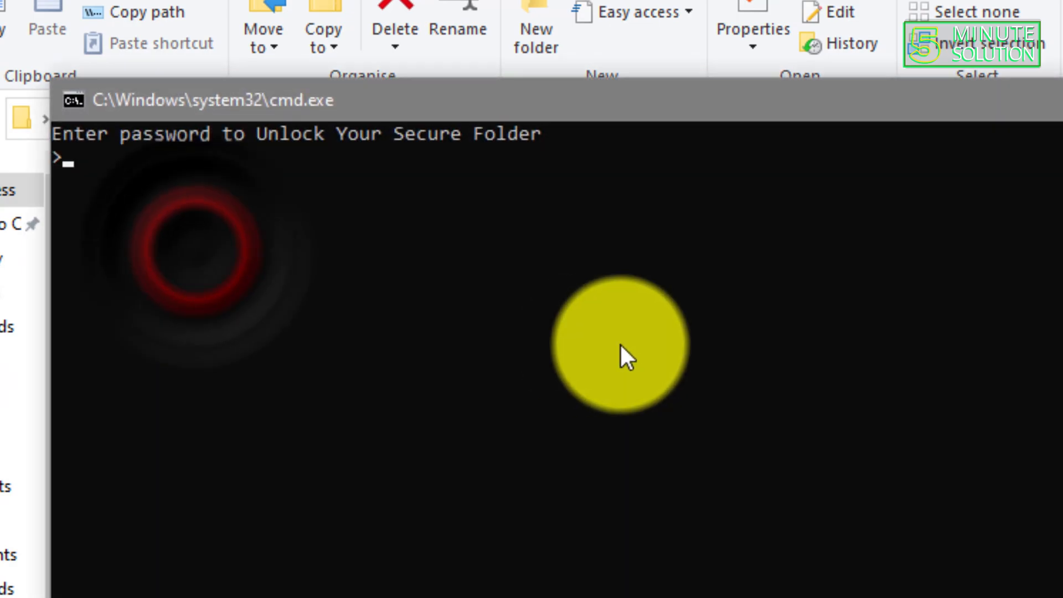
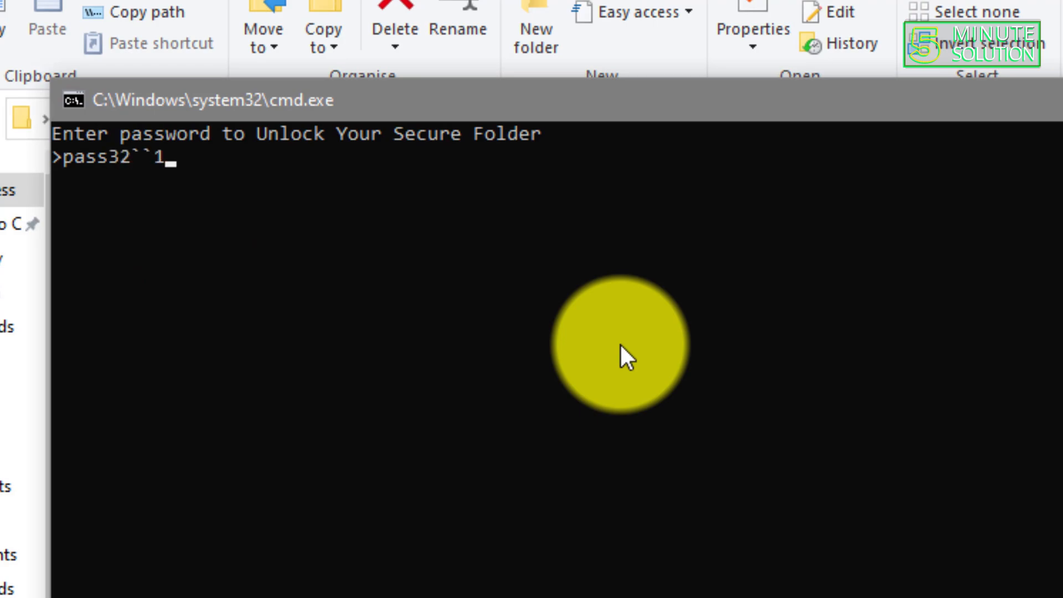